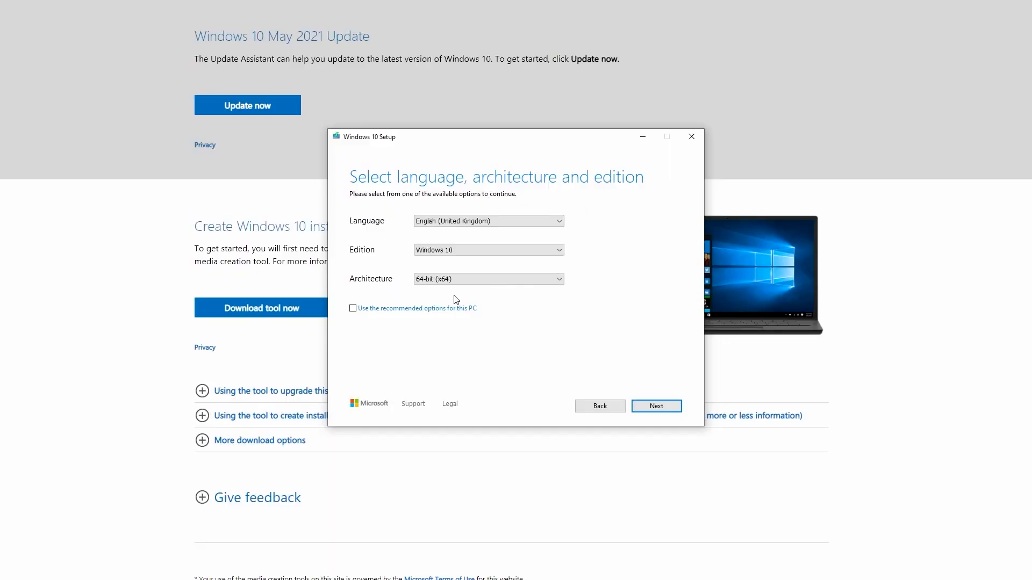
Confirm English (UK), Windows 10, 64-bit and proceed to media selection
click(656, 406)
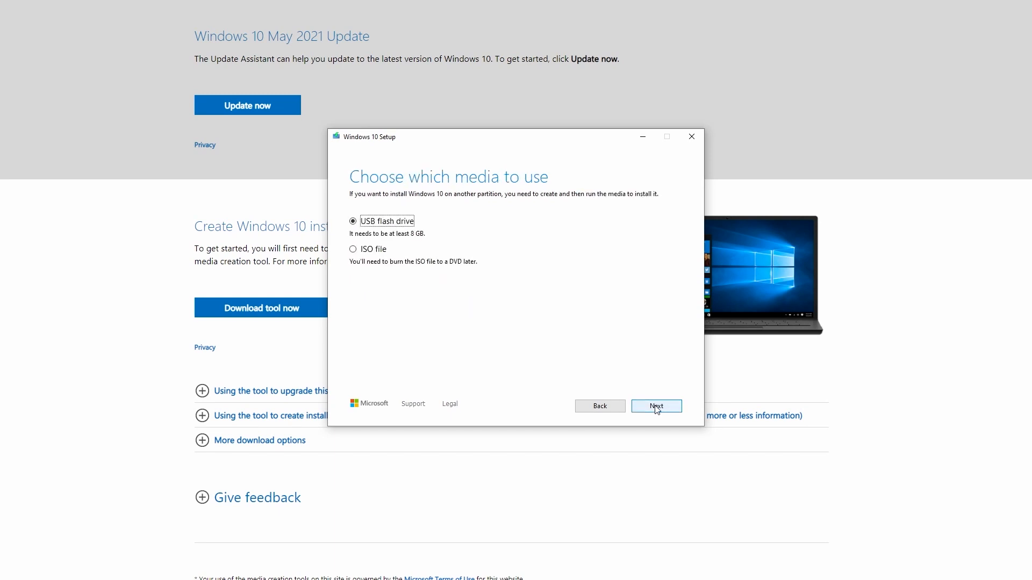